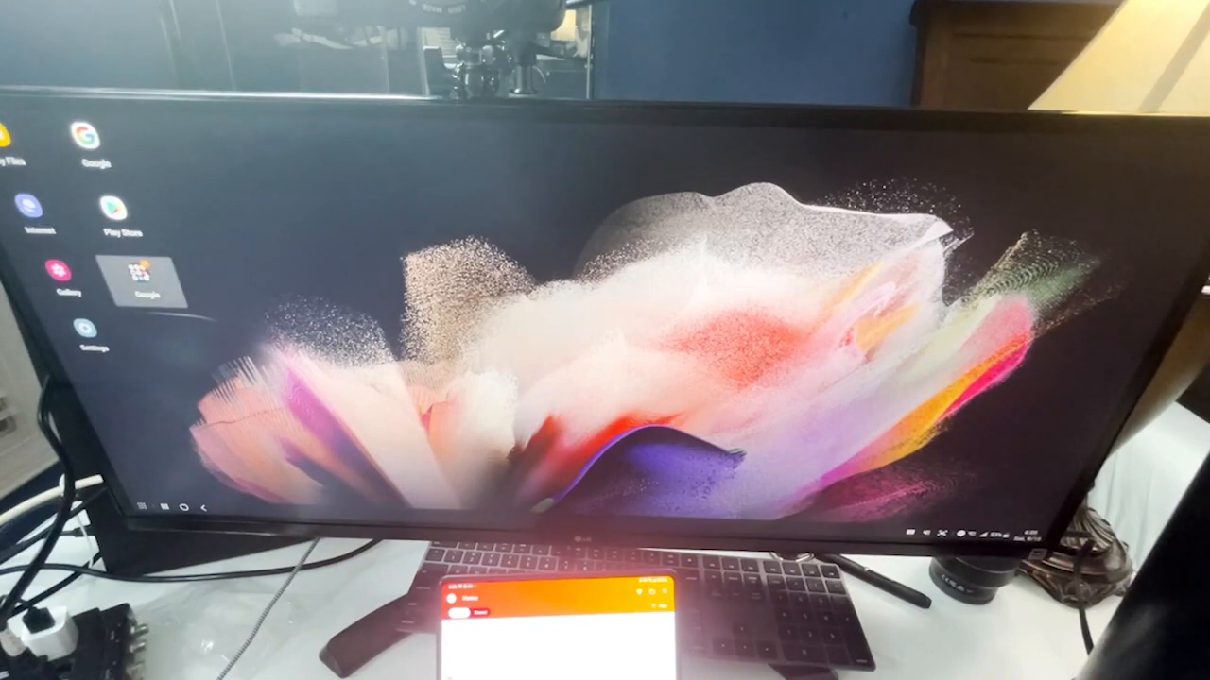
# Step: Open the Google folder on the DeX desktop to reveal Chrome, Gmail, Maps and other apps
pyautogui.click(136, 283)
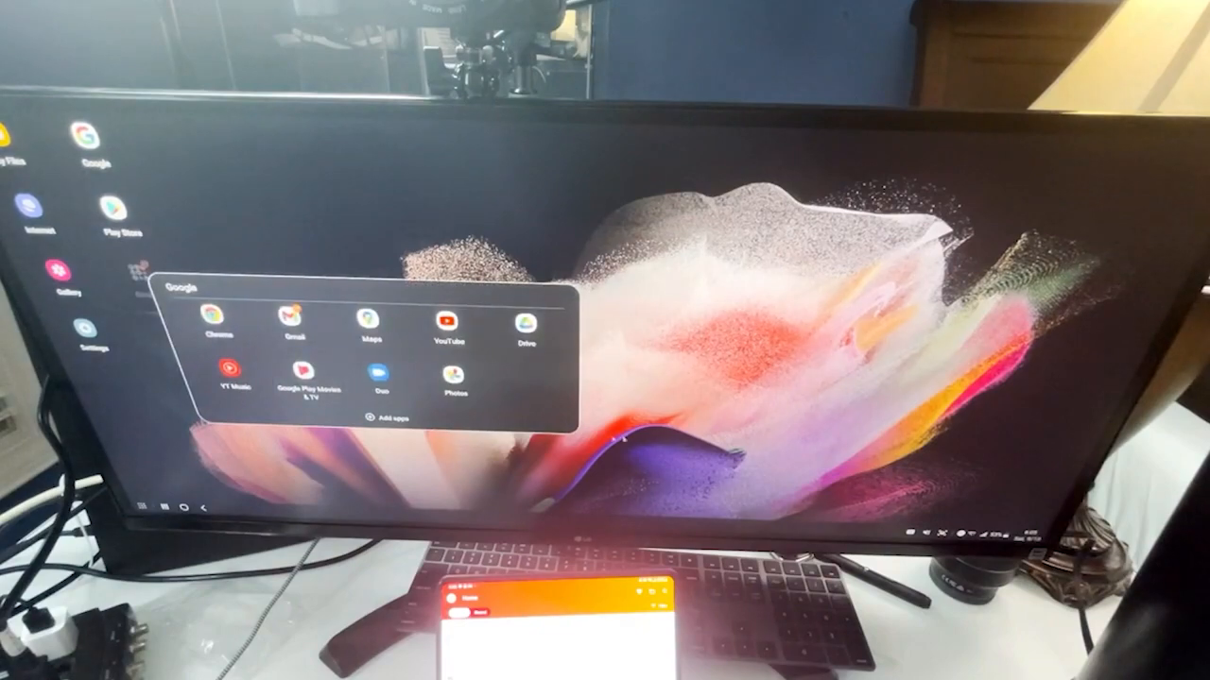